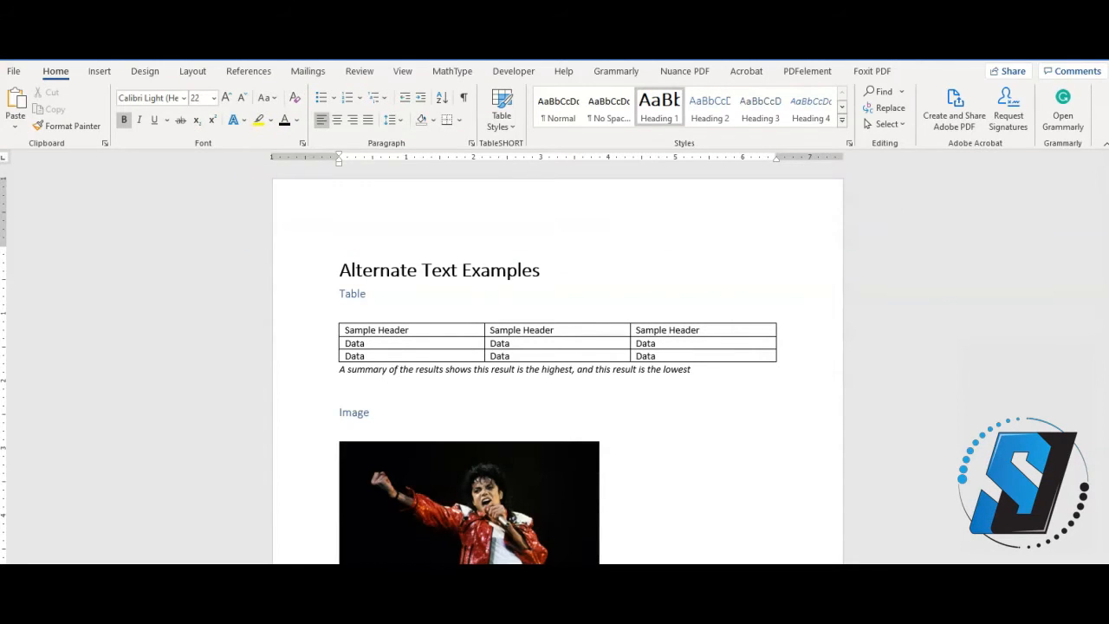
- Scroll down to the results table to add its alternate text summary
{"action": "scroll", "scroll_direction": "down", "scroll_amount": 3}
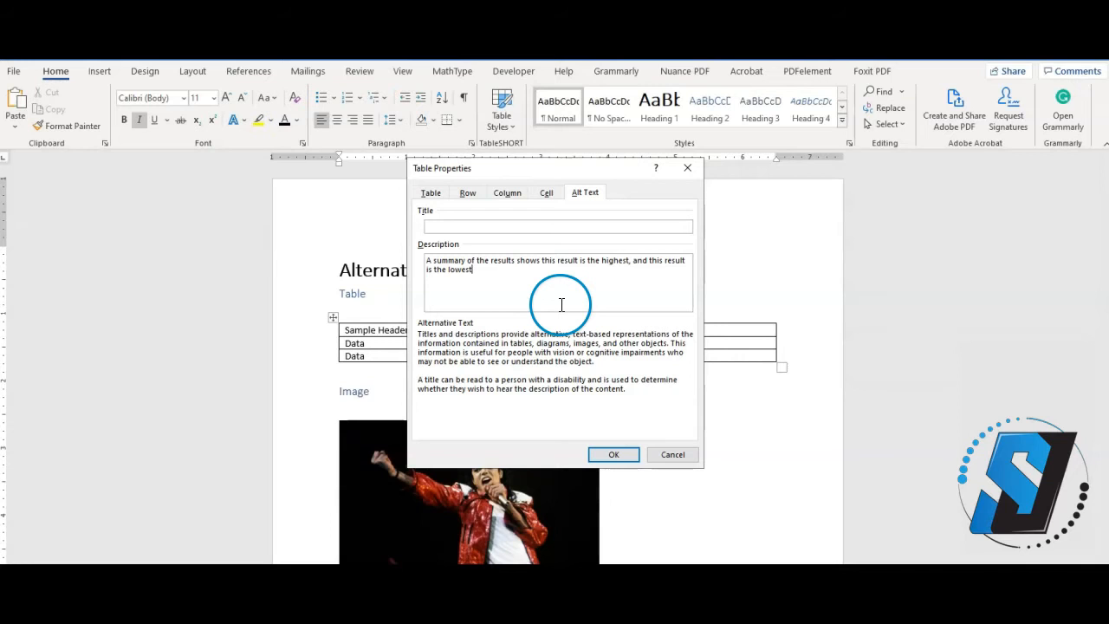
- Confirm Table Properties with OK so the table's alt text description is saved
{"action": "left_click", "coordinate": [614, 454]}
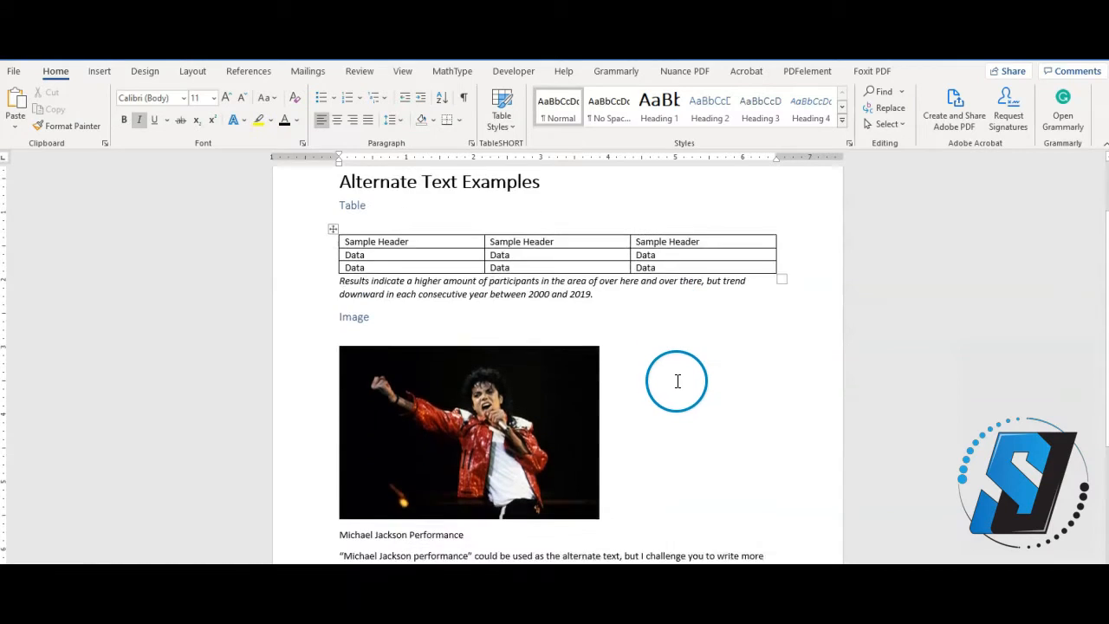
{"action": "scroll", "scroll_direction": "down", "scroll_amount": 3}
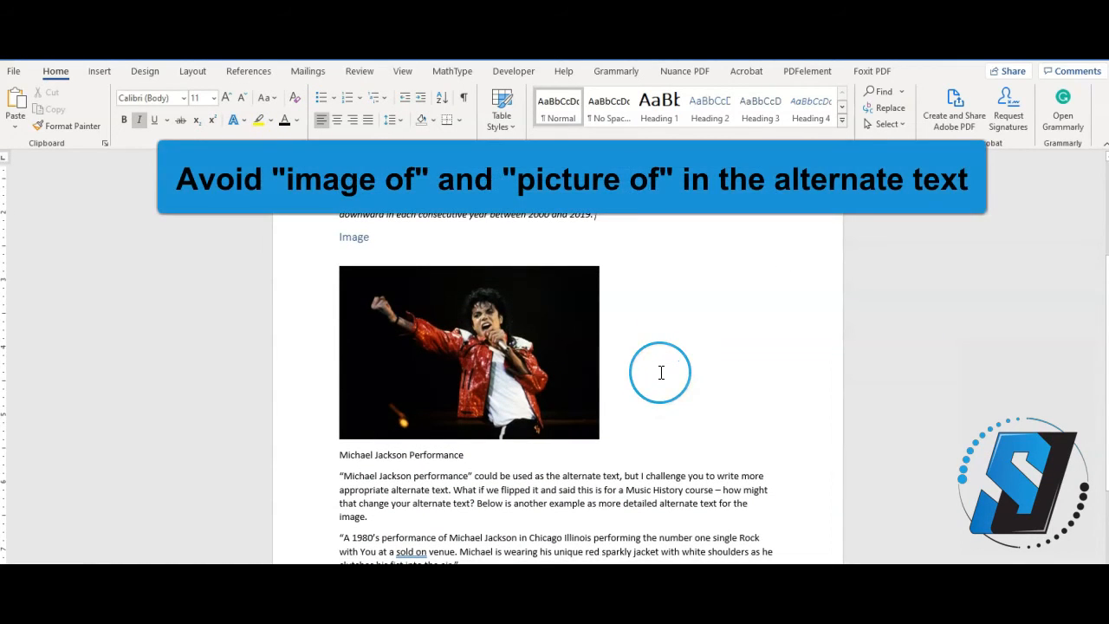
{"action": "mouse_move", "coordinate": [656, 366]}
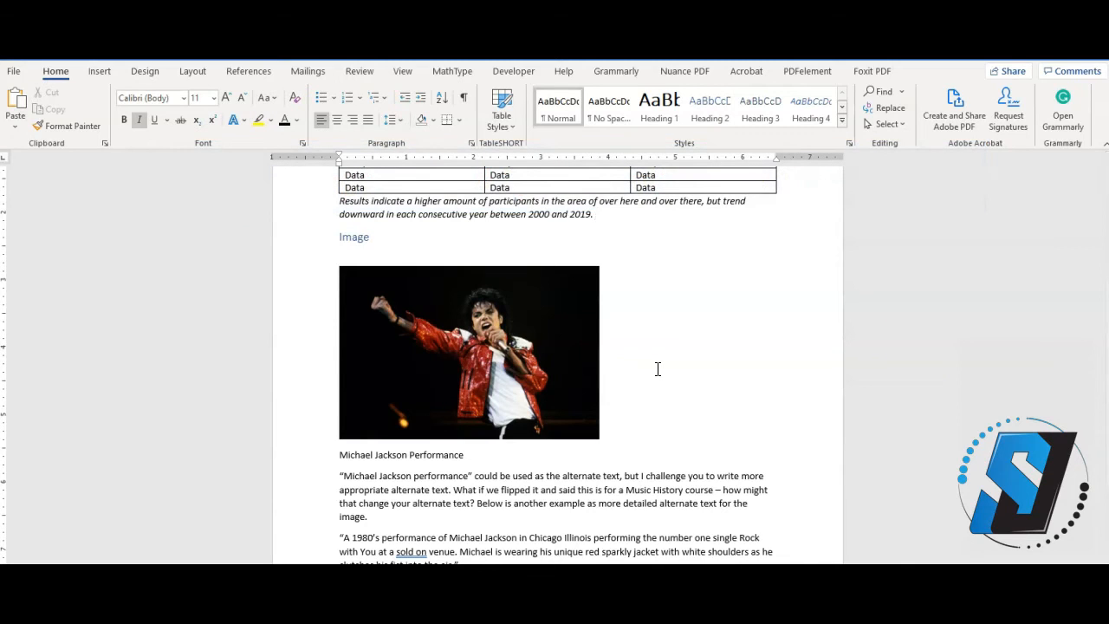
{"action": "left_click", "coordinate": [595, 215]}
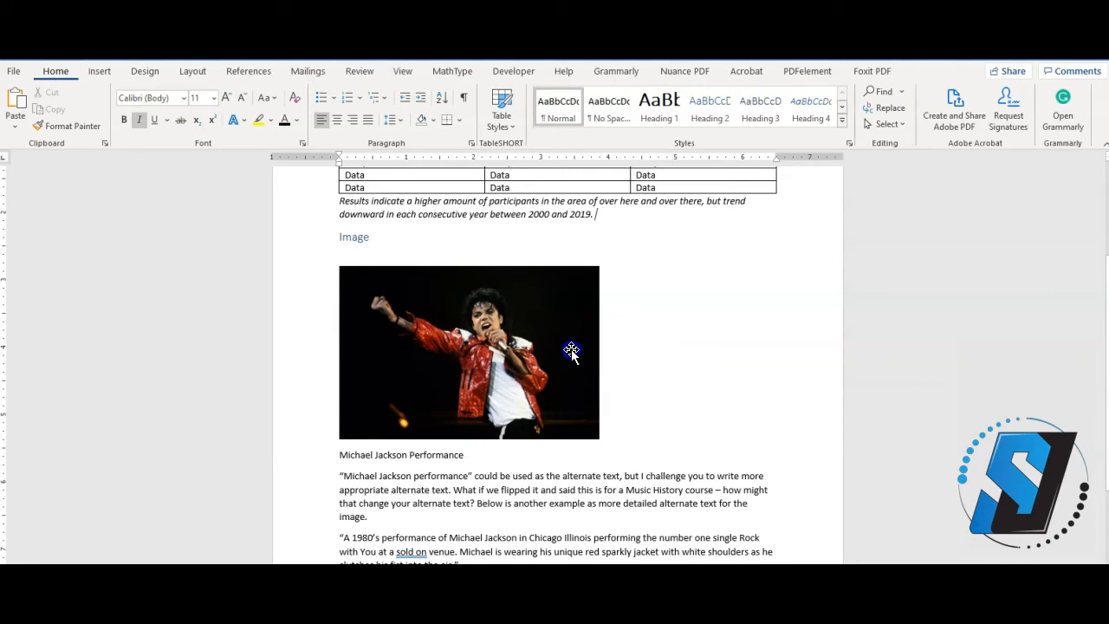
- Bring up the Alt Text pane for the Michael Jackson image via its context menu
{"action": "left_click", "coordinate": [572, 350]}
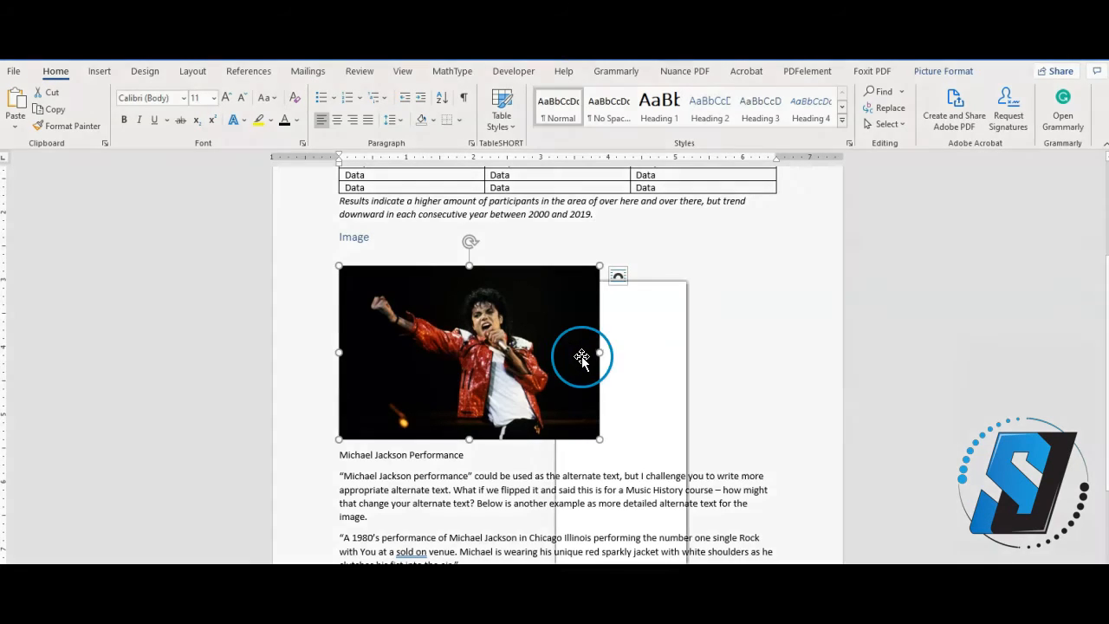
{"action": "right_click", "coordinate": [583, 357]}
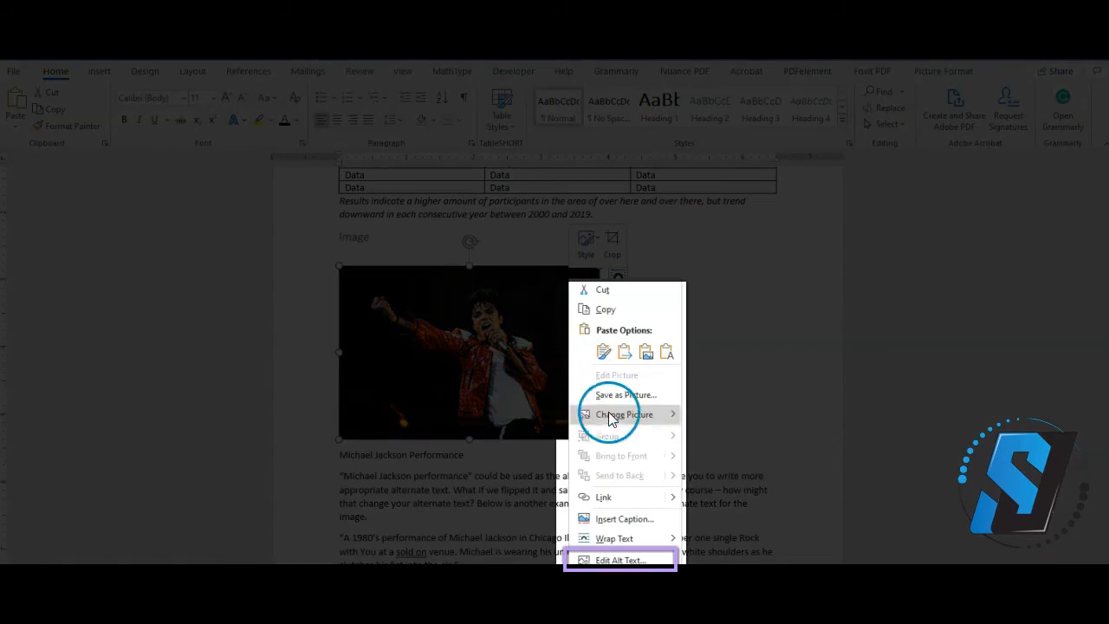
{"action": "left_click", "coordinate": [620, 559]}
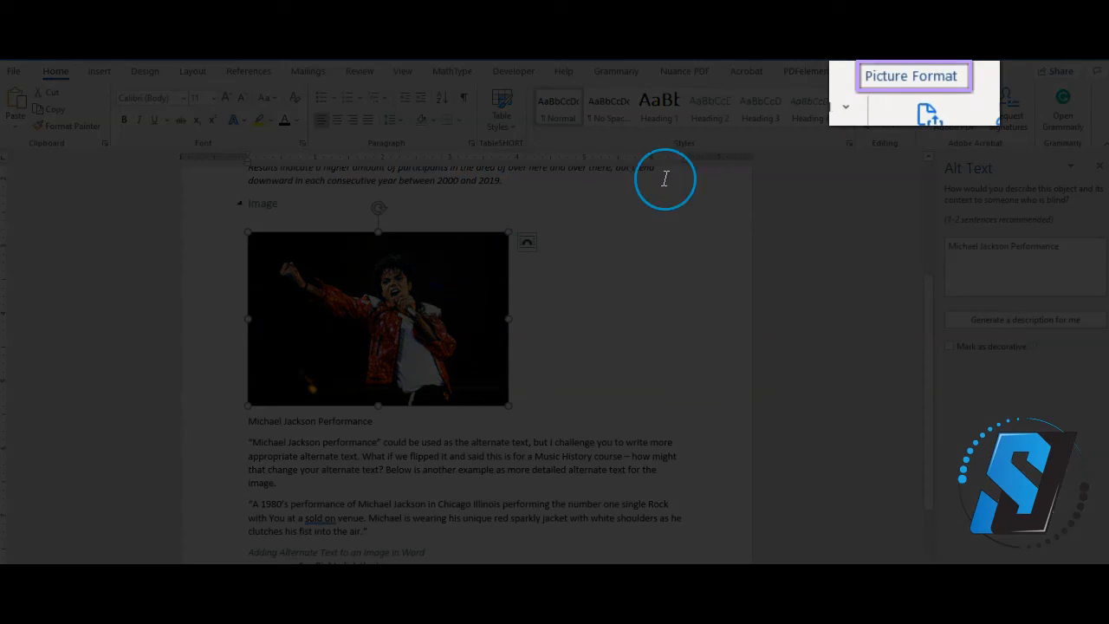
- Switch the ribbon to Picture Format while the Alt Text pane stays open
{"action": "left_click", "coordinate": [912, 76]}
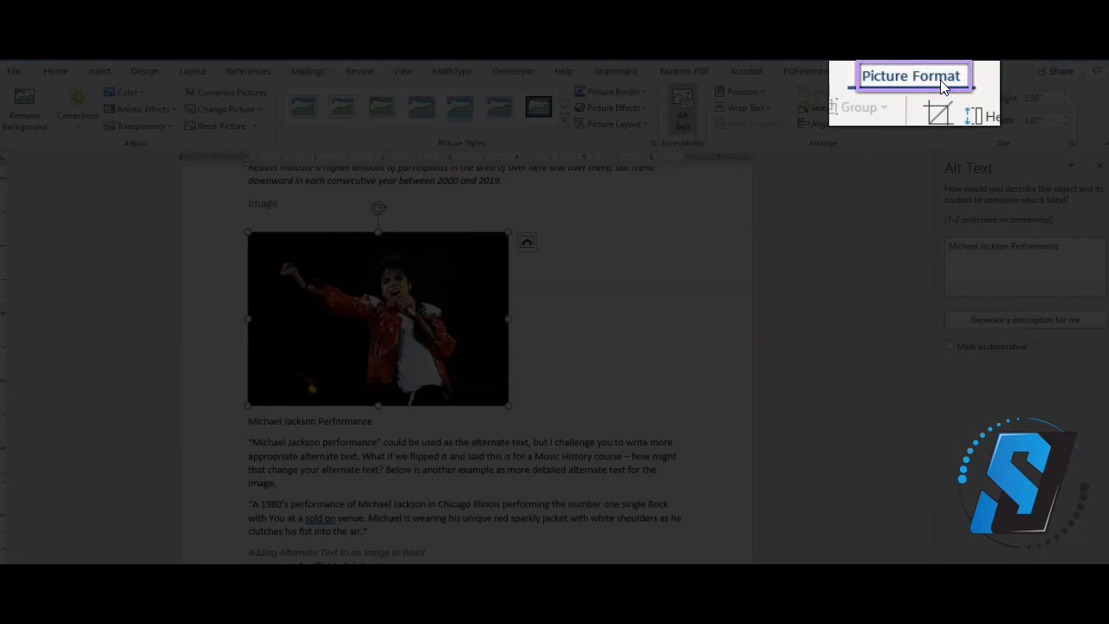